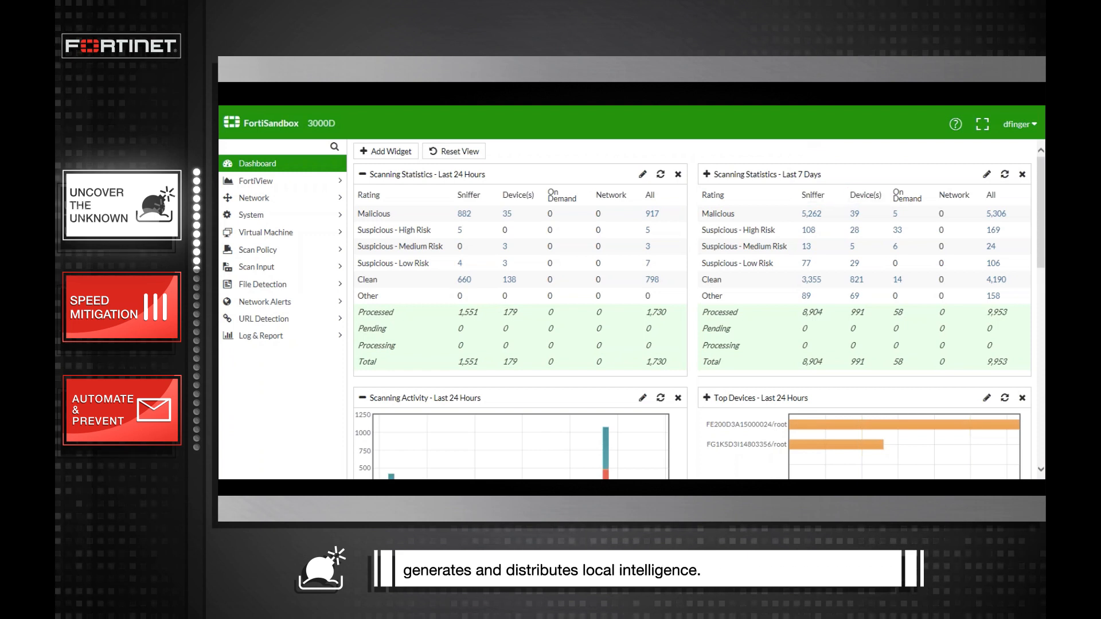
Browse the Scan Input Device and FortiClient endpoint lists, then return to the Dashboard.
{"action": "left_click", "coordinate": [256, 266]}
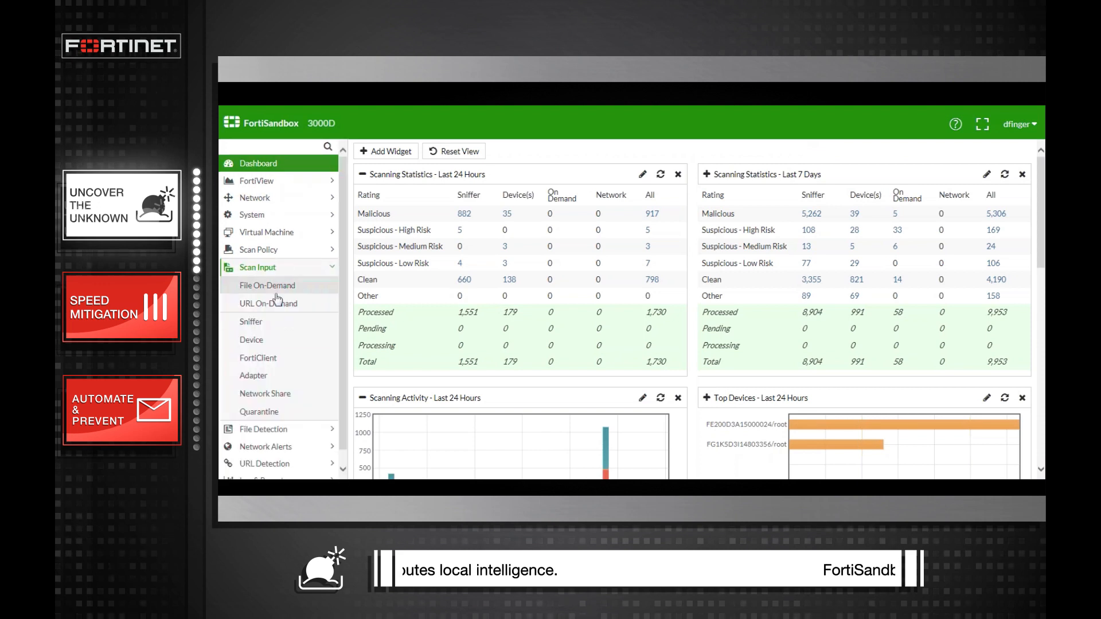
{"action": "left_click", "coordinate": [251, 340]}
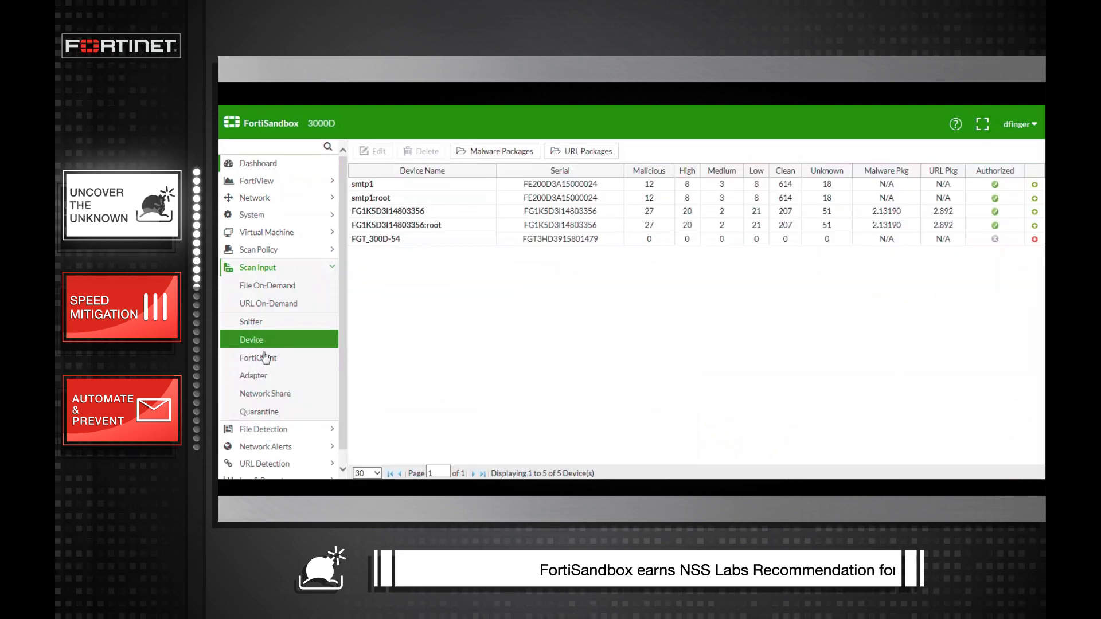
{"action": "left_click", "coordinate": [258, 357]}
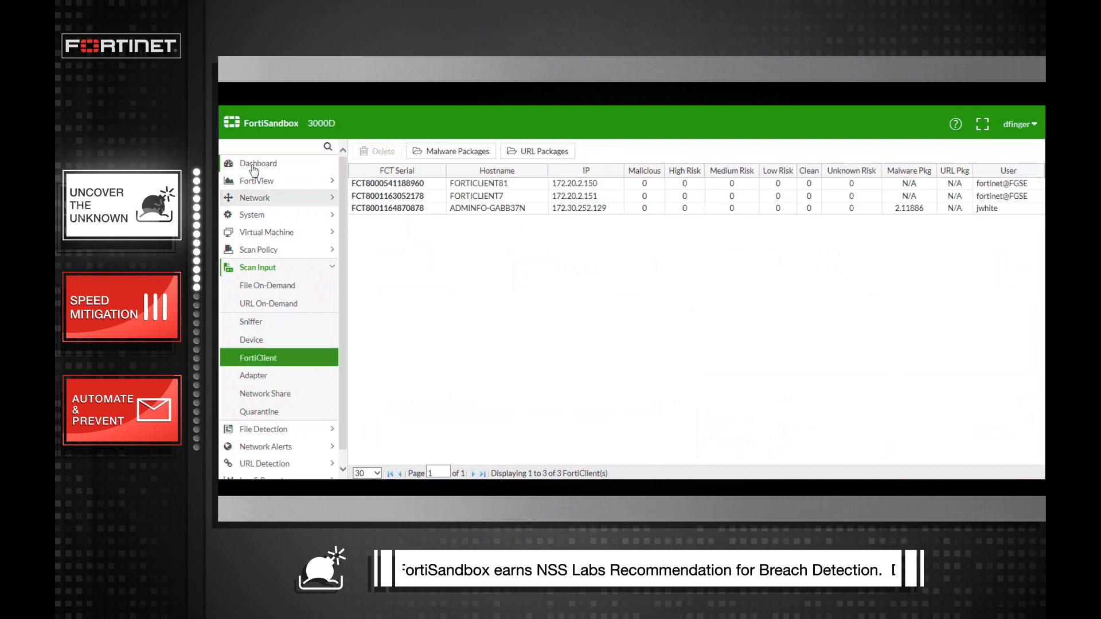
{"action": "left_click", "coordinate": [257, 163]}
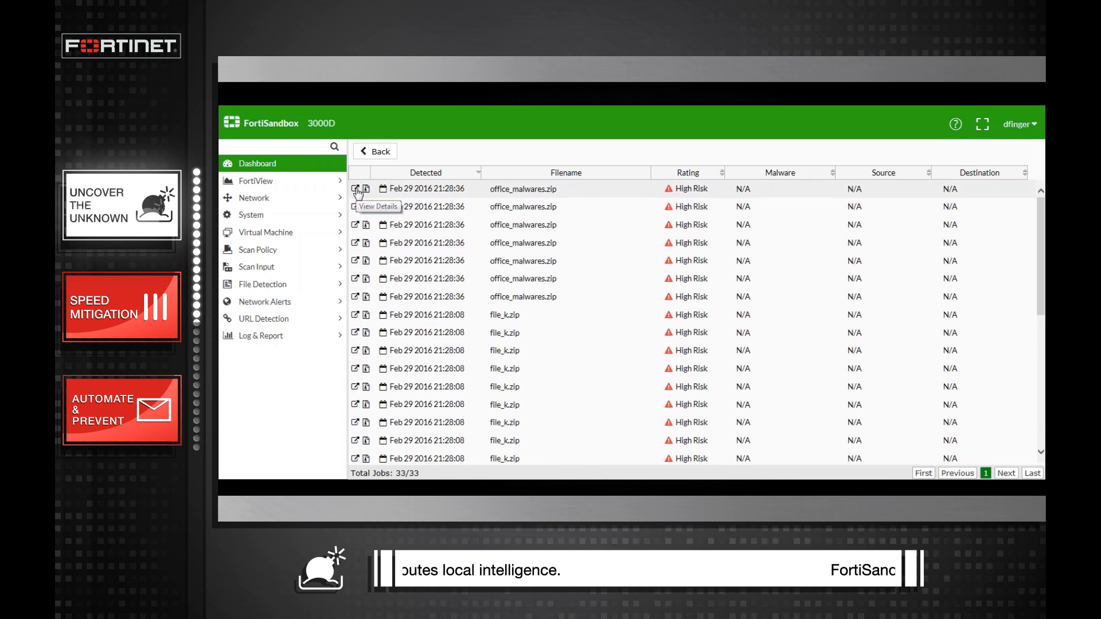
Review the first office_malwares.zip job's report, scrolling through its behaviour chart and file hashes.
{"action": "left_click", "coordinate": [357, 193]}
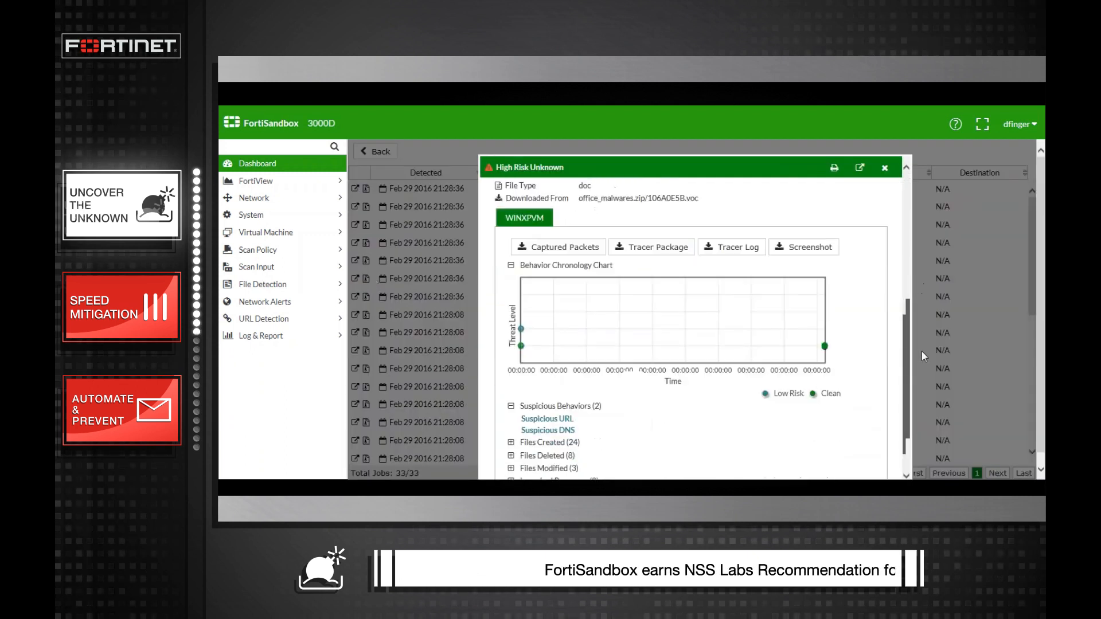
{"action": "scroll", "scroll_direction": "down", "scroll_amount": 3}
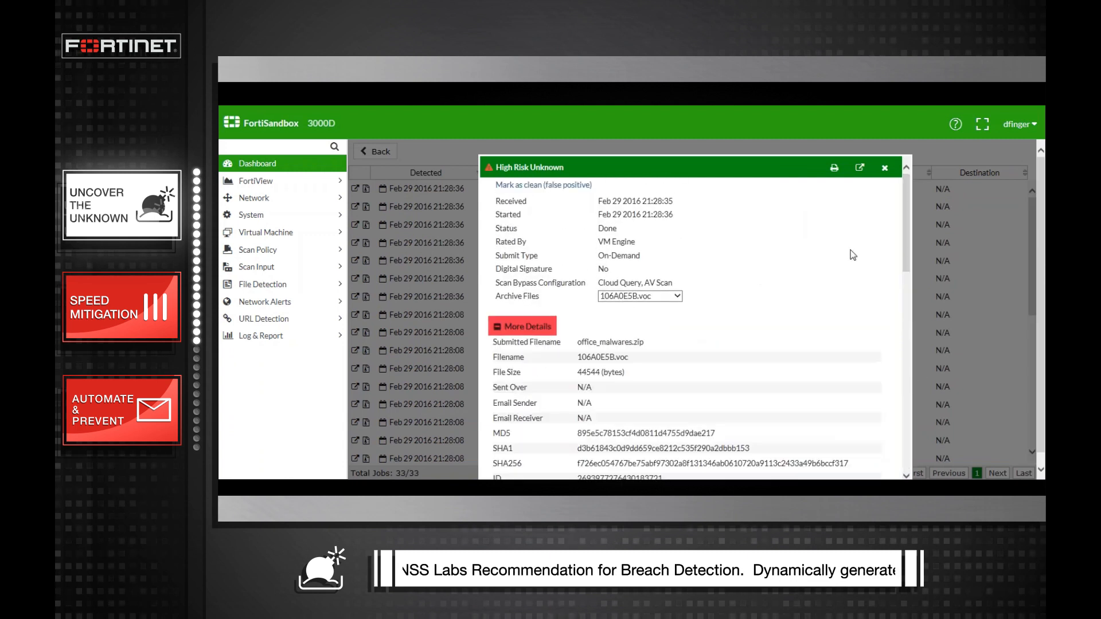
{"action": "scroll", "scroll_direction": "down", "scroll_amount": 3}
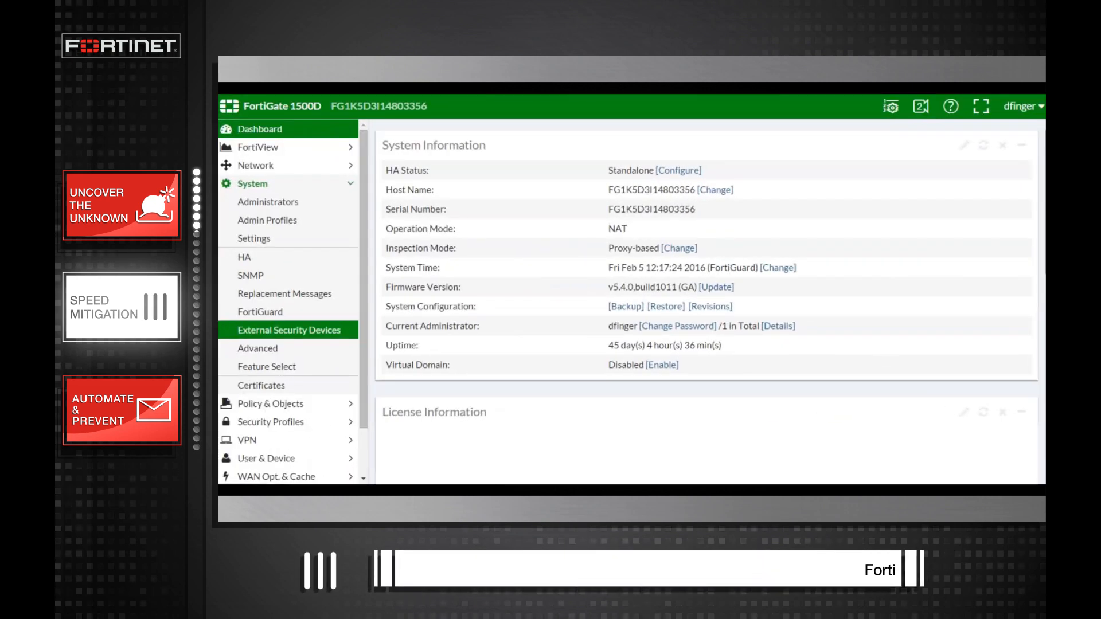
Review External Security Devices: sandbox inspection enabled, FortiSandbox at 172.17.1.2, seven-day detection statistics.
{"action": "left_click", "coordinate": [288, 331]}
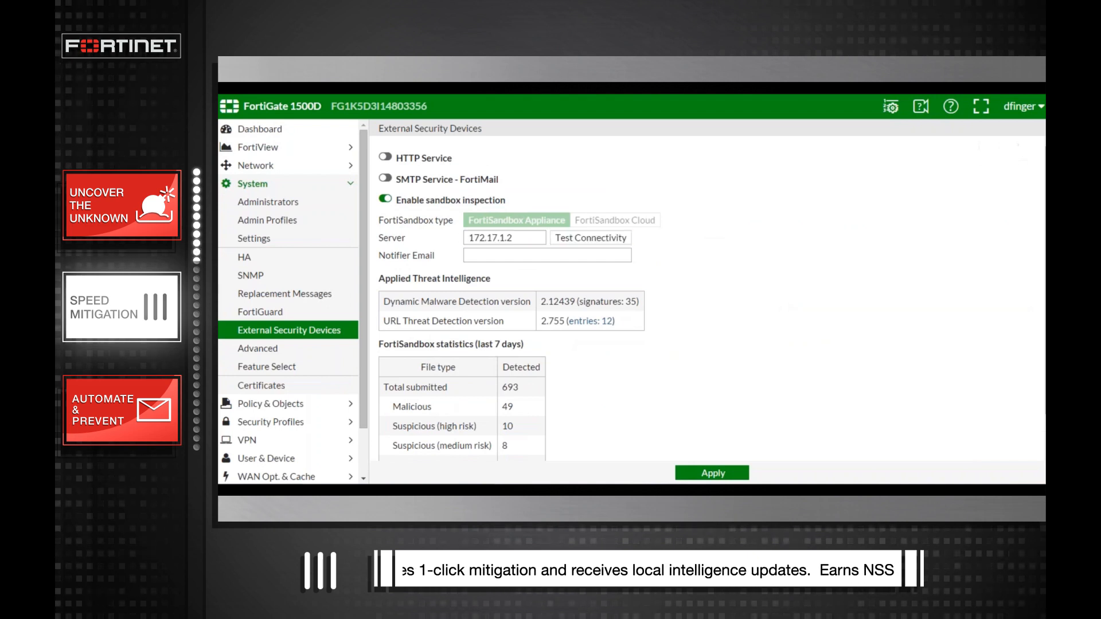
{"action": "scroll", "scroll_direction": "down", "scroll_amount": 3}
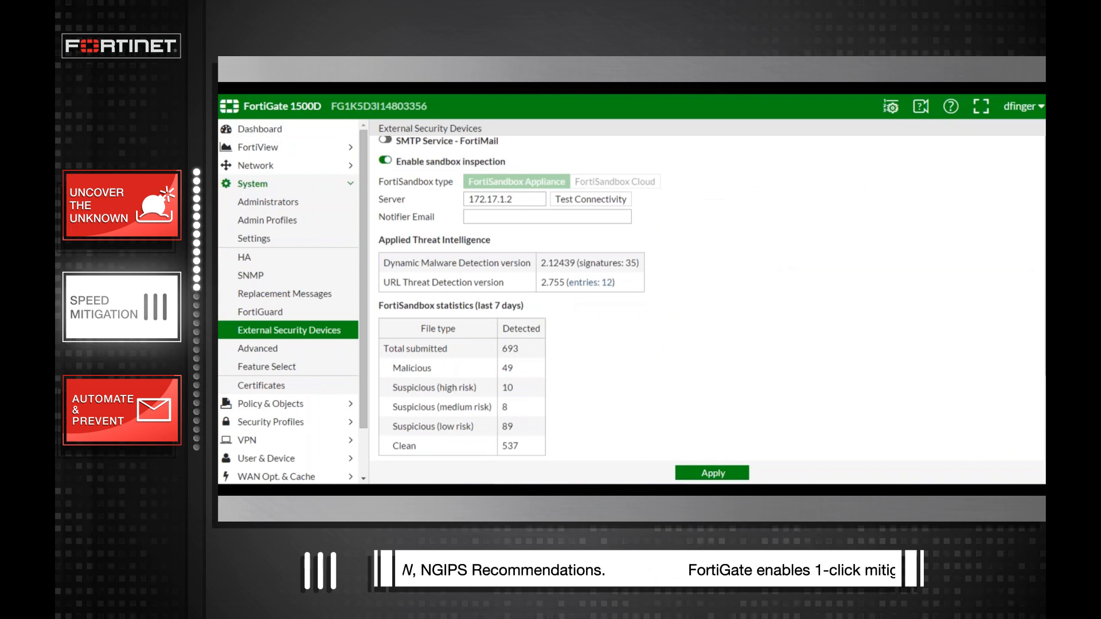
{"action": "left_click", "coordinate": [257, 147]}
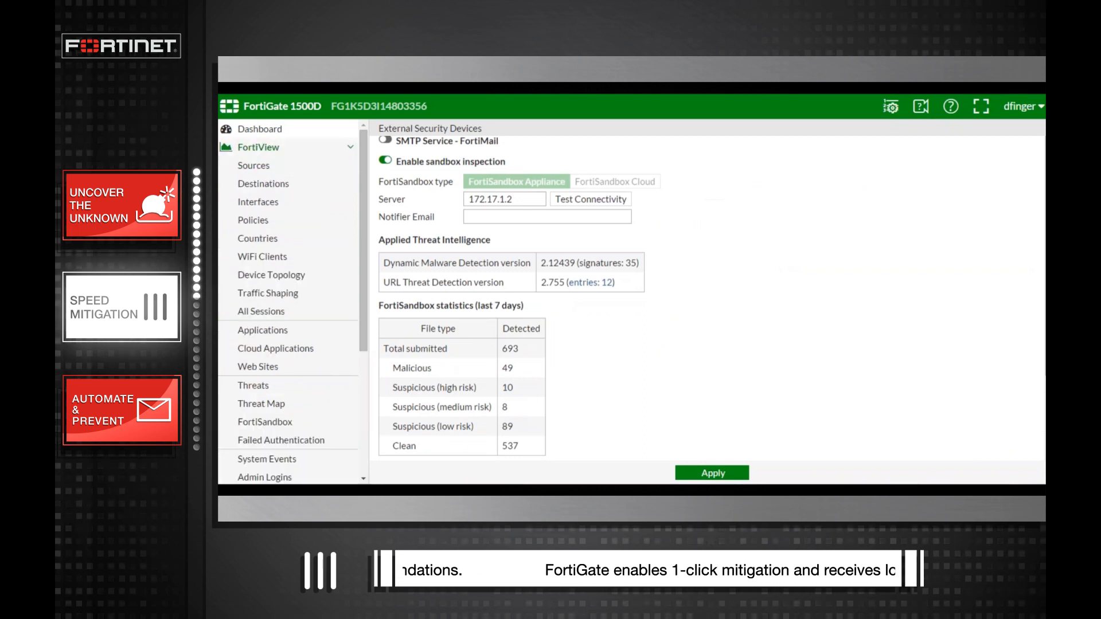
Show FortiView FortiSandbox verdicts and the Drill Down and Quarantine options for 172.20.2.50.
{"action": "left_click", "coordinate": [265, 422]}
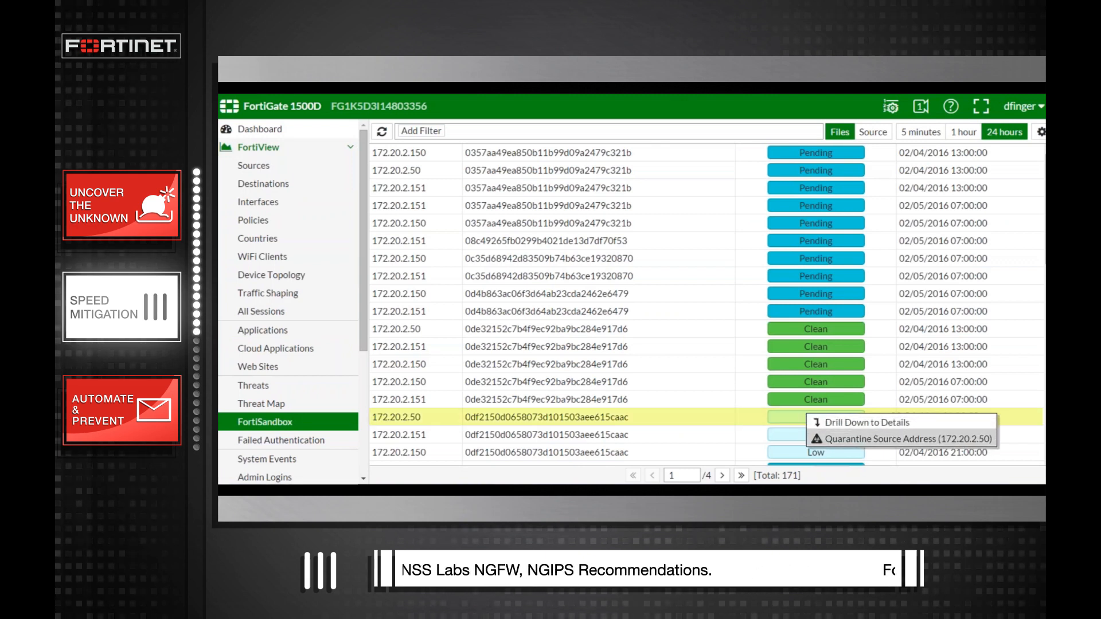
{"action": "left_click", "coordinate": [873, 438]}
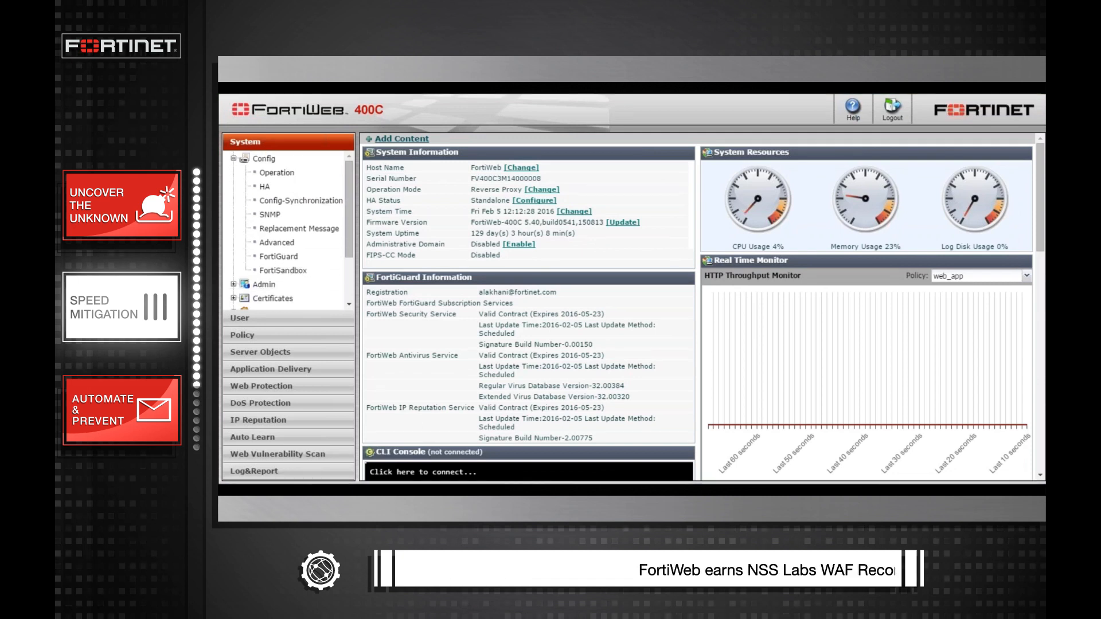
Show FortiWeb's FortiSandbox settings and select the 172.17.1.2 Server IP field.
{"action": "left_click", "coordinate": [284, 270]}
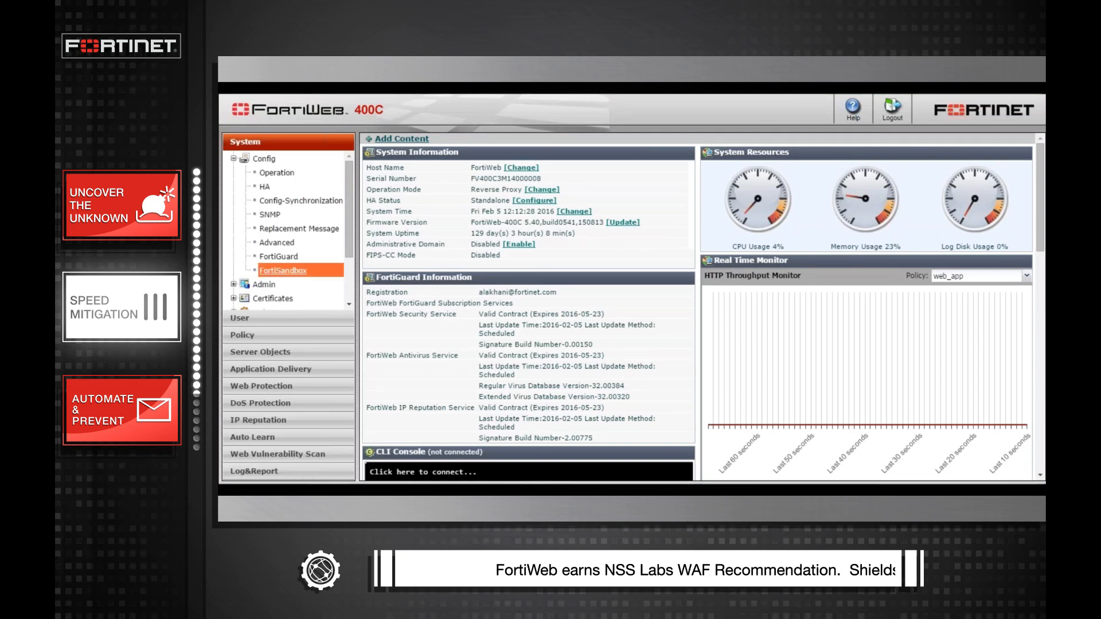
{"action": "left_click", "coordinate": [277, 268]}
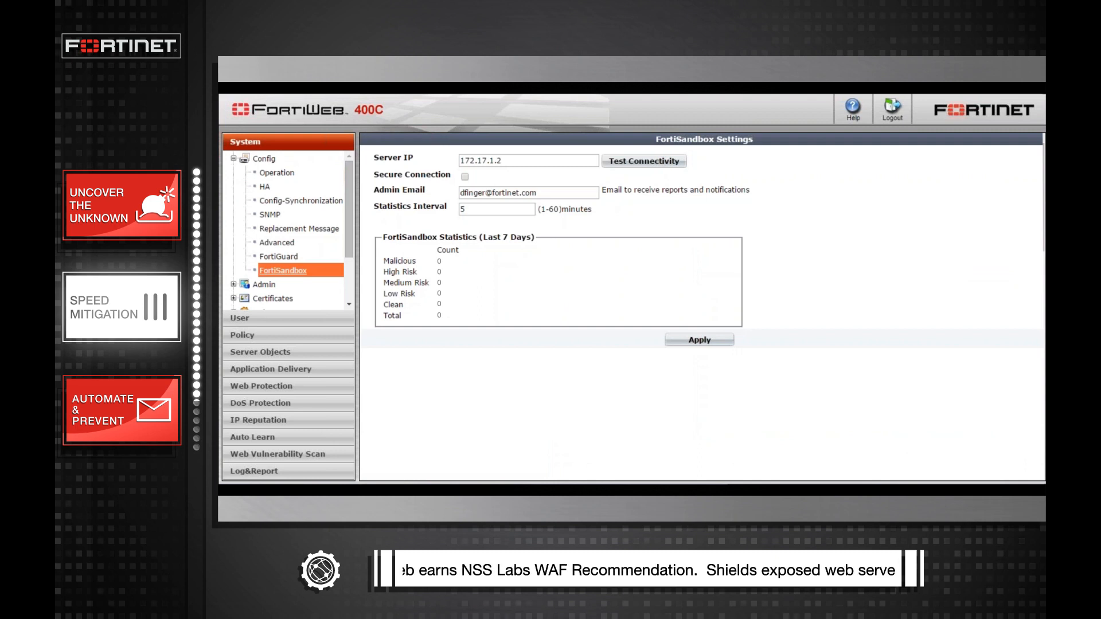
{"action": "triple_click", "coordinate": [526, 192]}
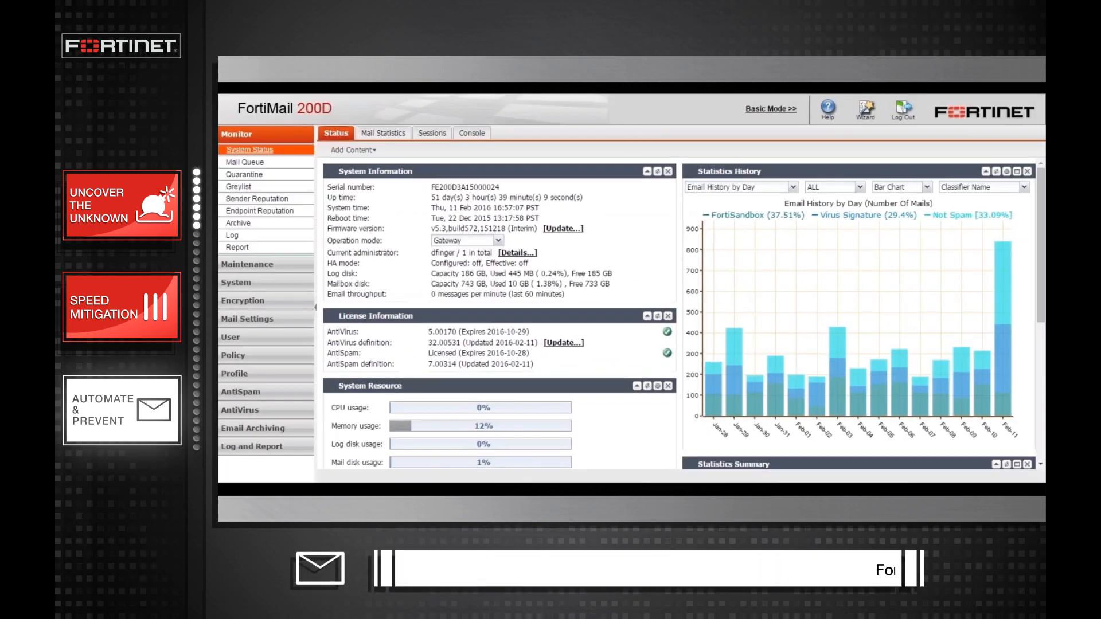
Inspect the AV_FSA_Out profile's FortiSandbox high-risk quarantine actions, then close it with OK.
{"action": "left_click", "coordinate": [244, 162]}
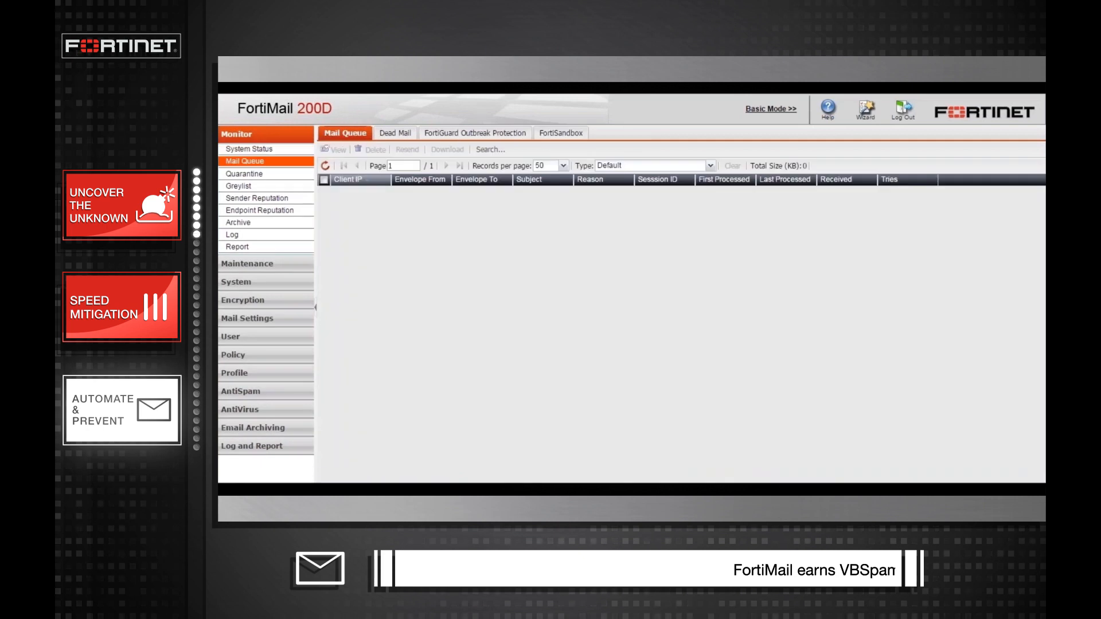
{"action": "left_click", "coordinate": [560, 132]}
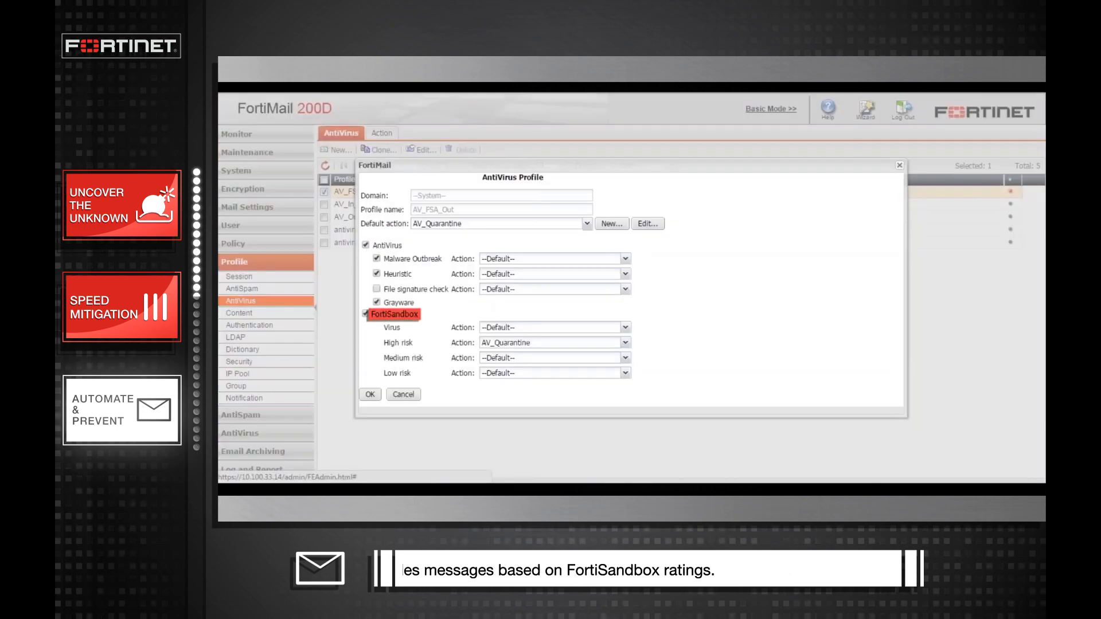
{"action": "left_click", "coordinate": [623, 327]}
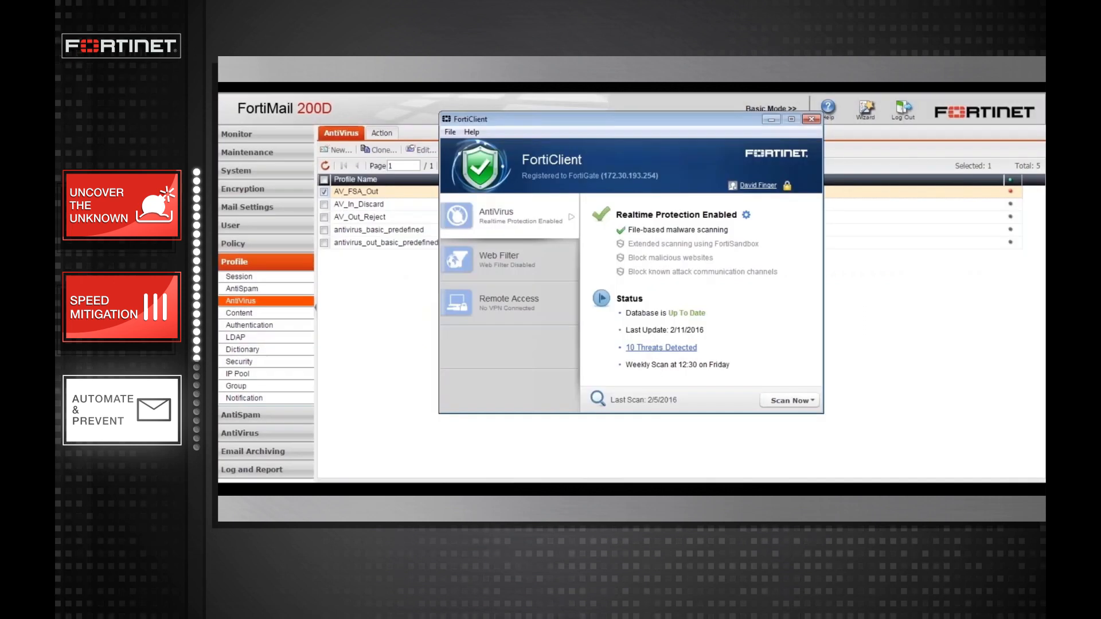
Check FortiClient's FortiSandbox extended scanning at 10.100.120.66, then show FortiGate's FortiClient Profiles.
{"action": "left_click", "coordinate": [746, 215]}
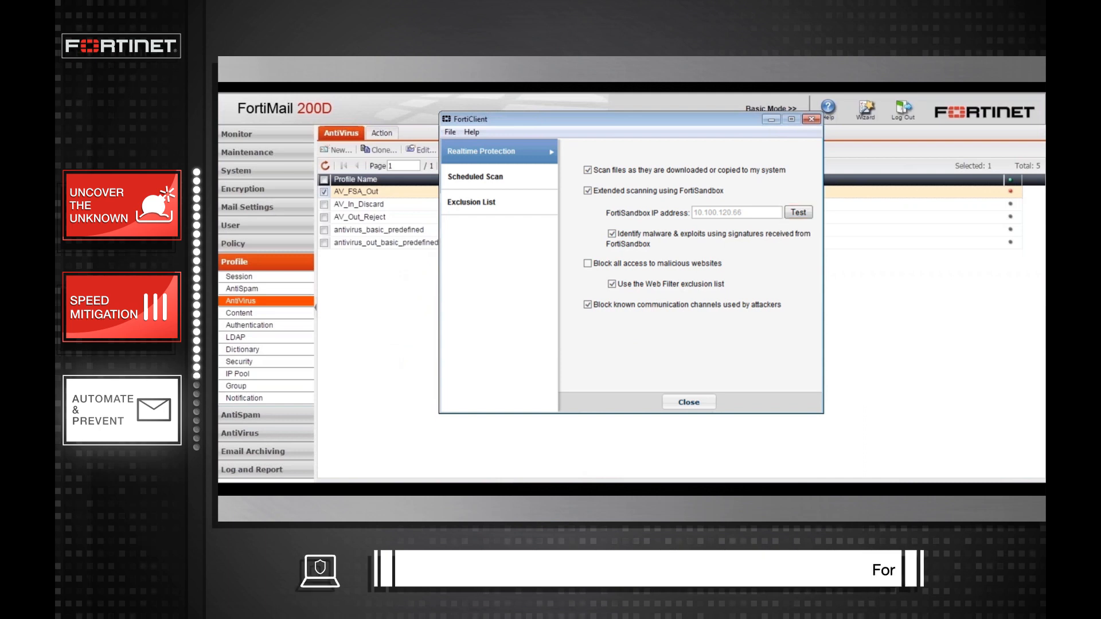
{"action": "left_click", "coordinate": [798, 212]}
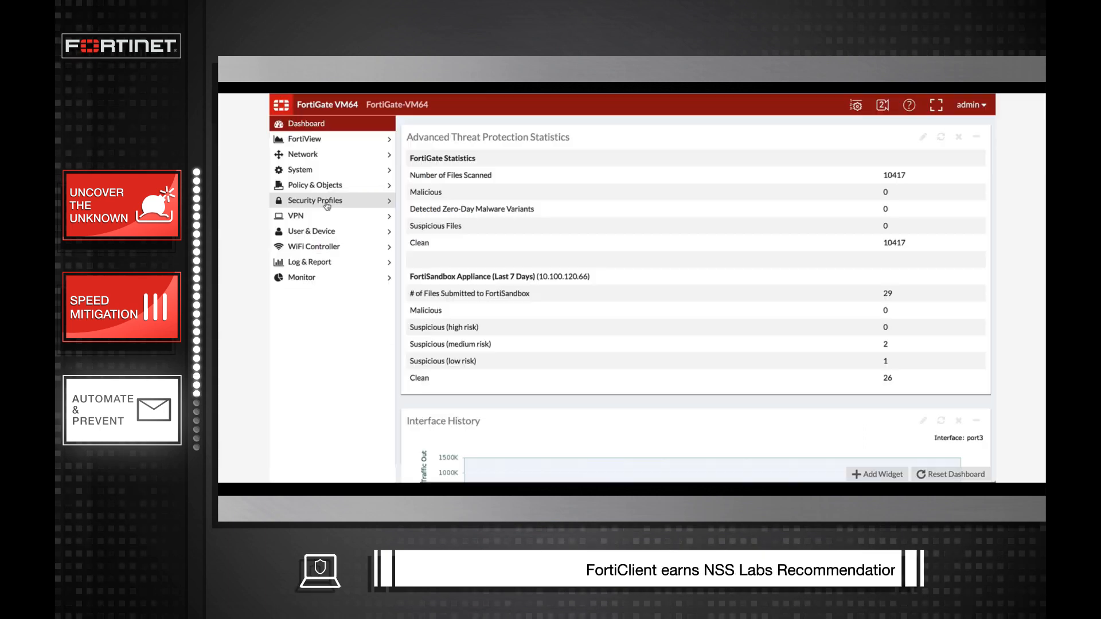
{"action": "left_click", "coordinate": [315, 200]}
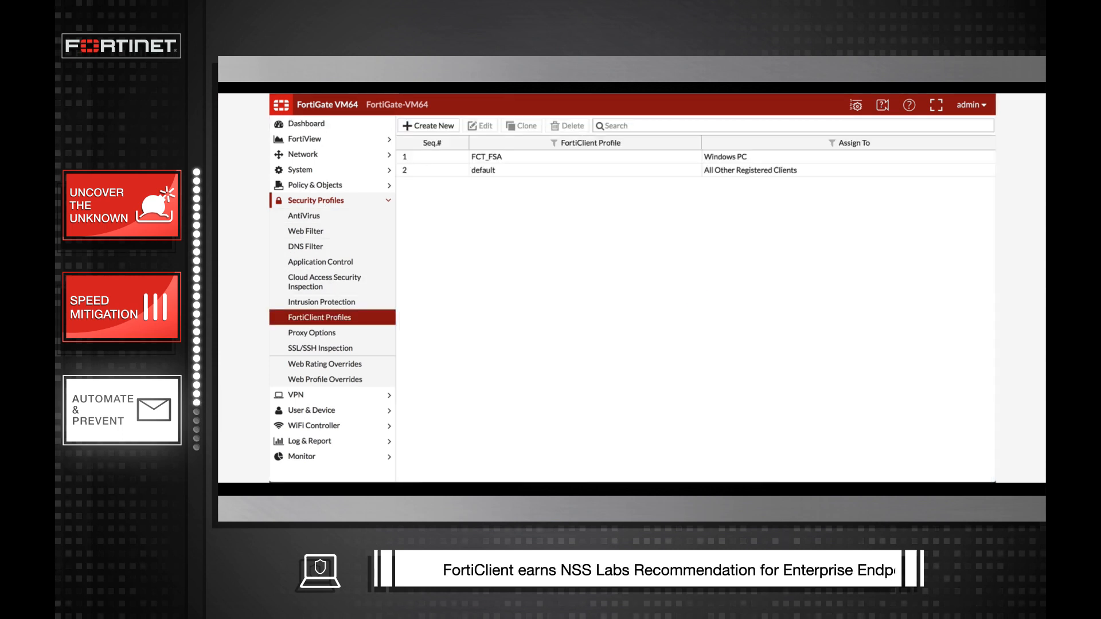